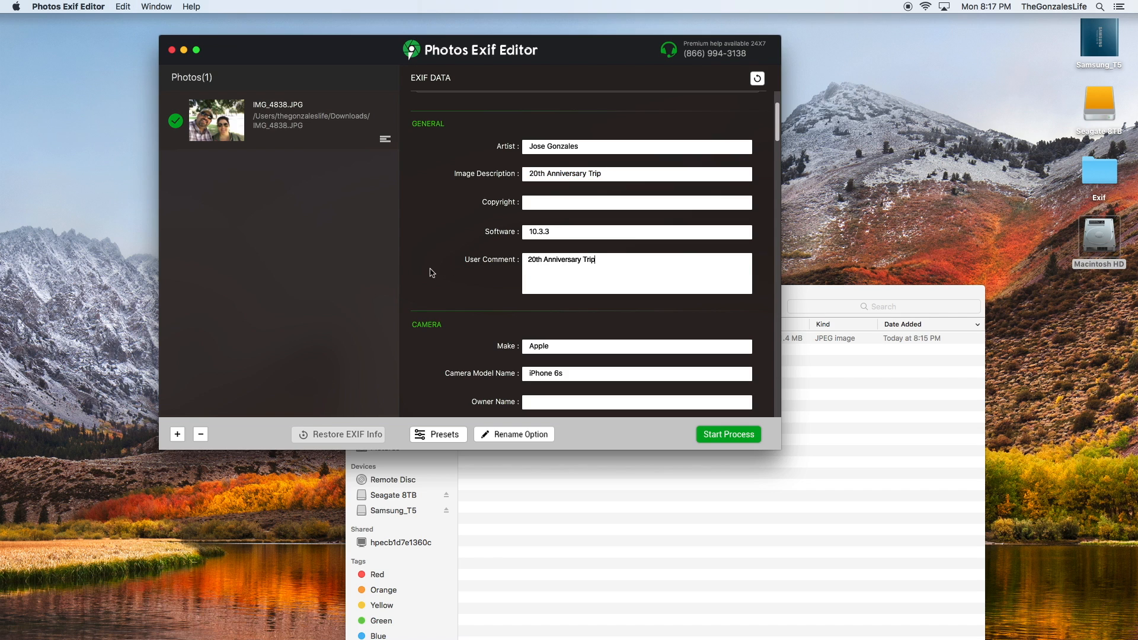
# - View the photo's GPS location on the map, then close the map
pyautogui.scroll(-3)
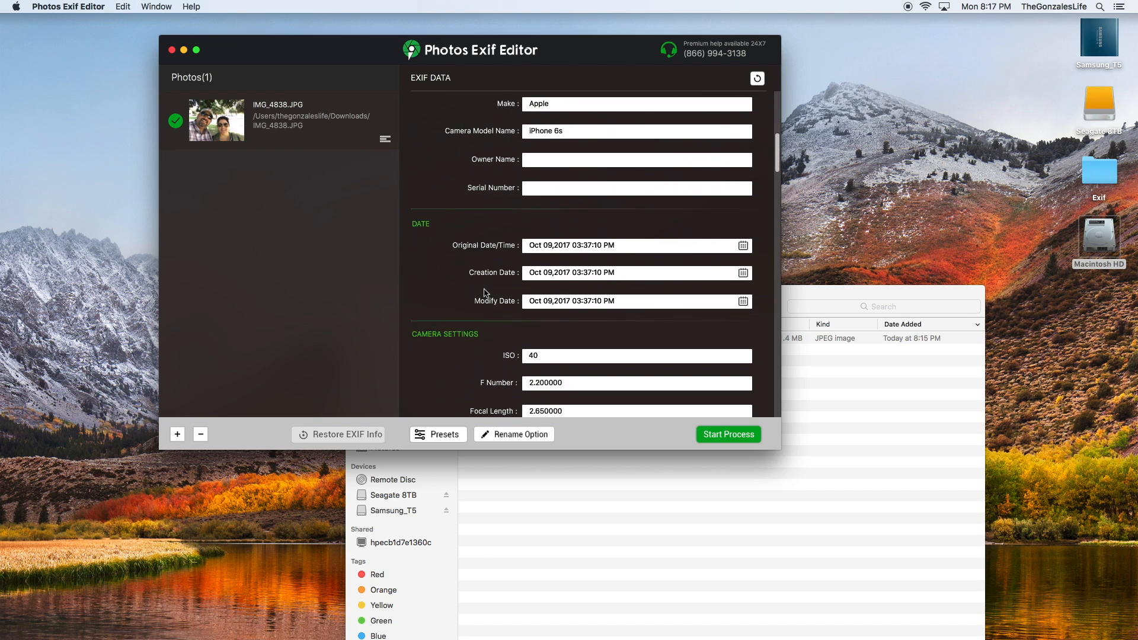
pyautogui.scroll(-3)
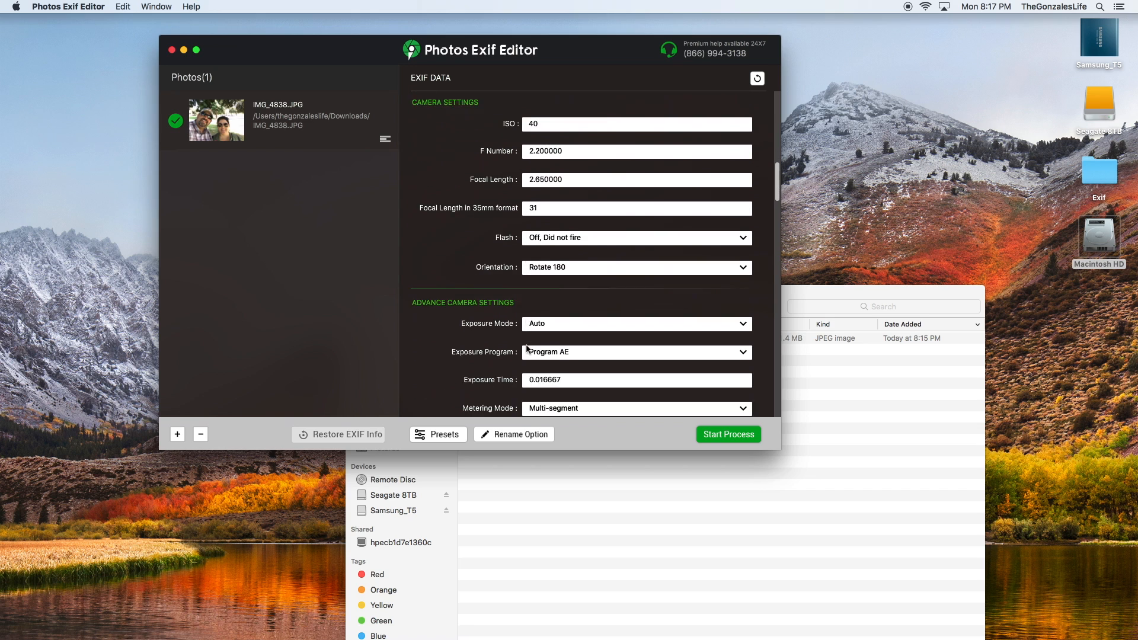
pyautogui.scroll(-3)
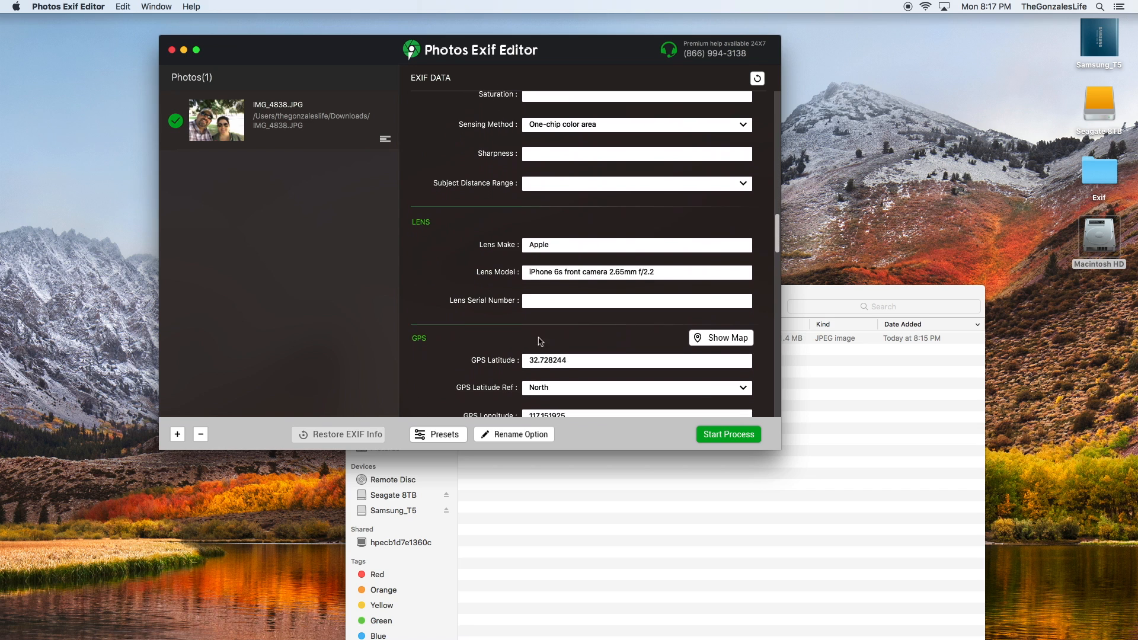
pyautogui.click(720, 337)
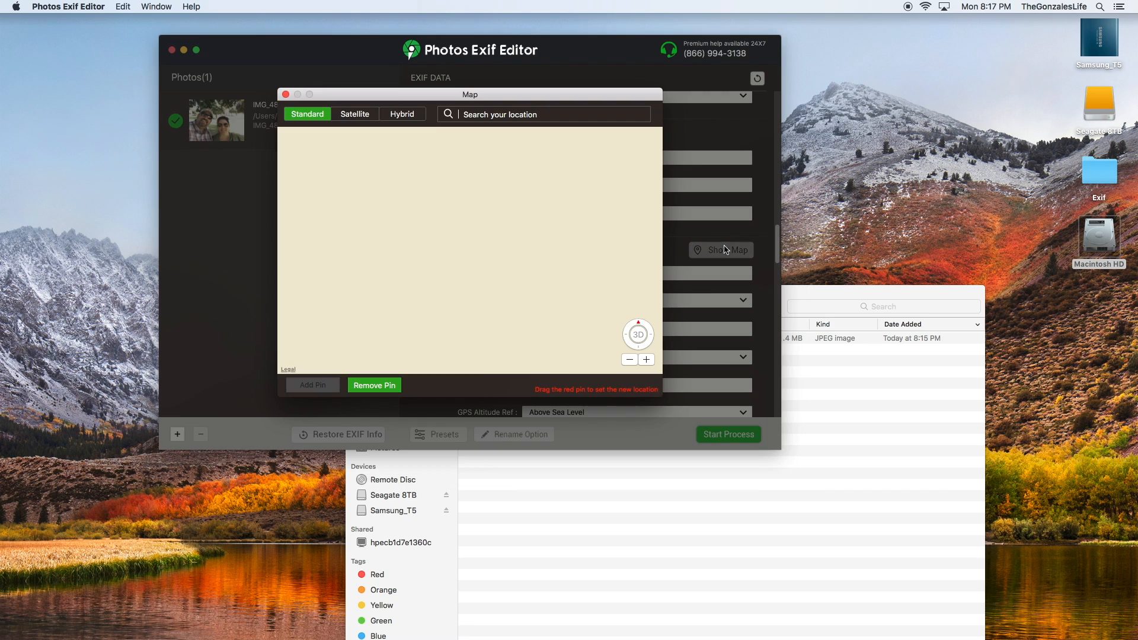
pyautogui.click(721, 250)
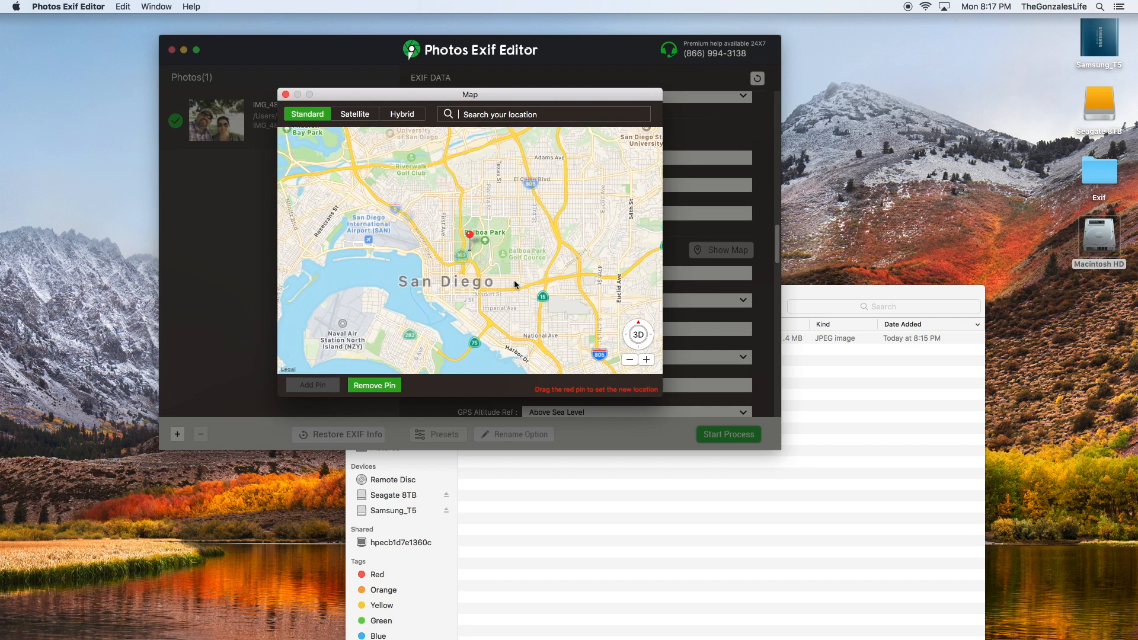
pyautogui.click(285, 95)
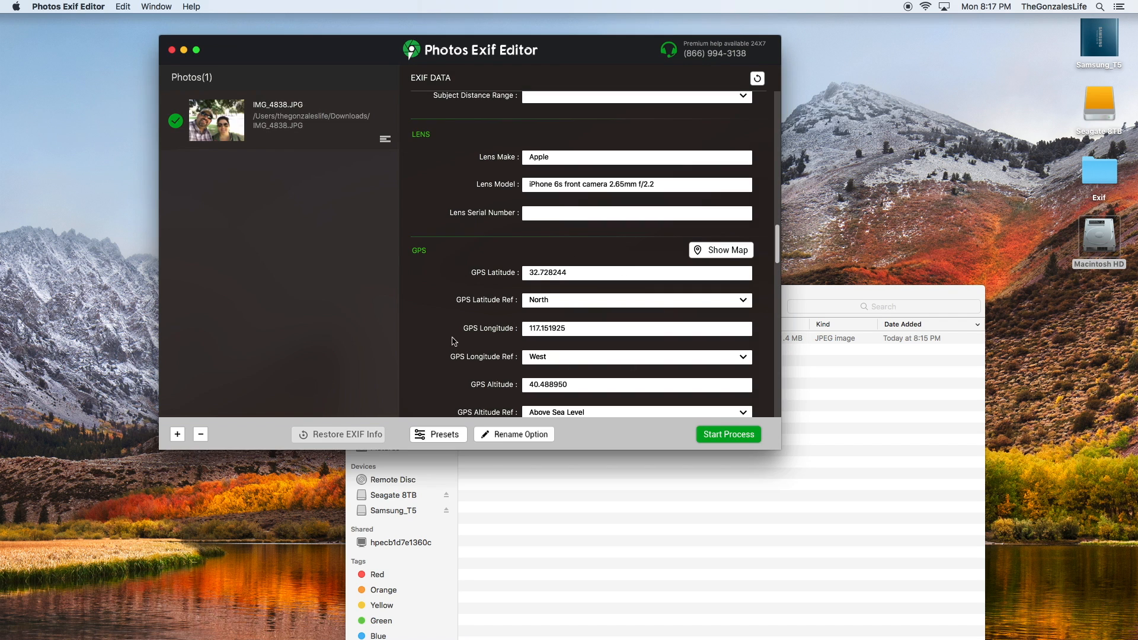
# - Enter the IPTC keywords Anniversary, 20th, San Diego, Balboa Park
pyautogui.scroll(-3)
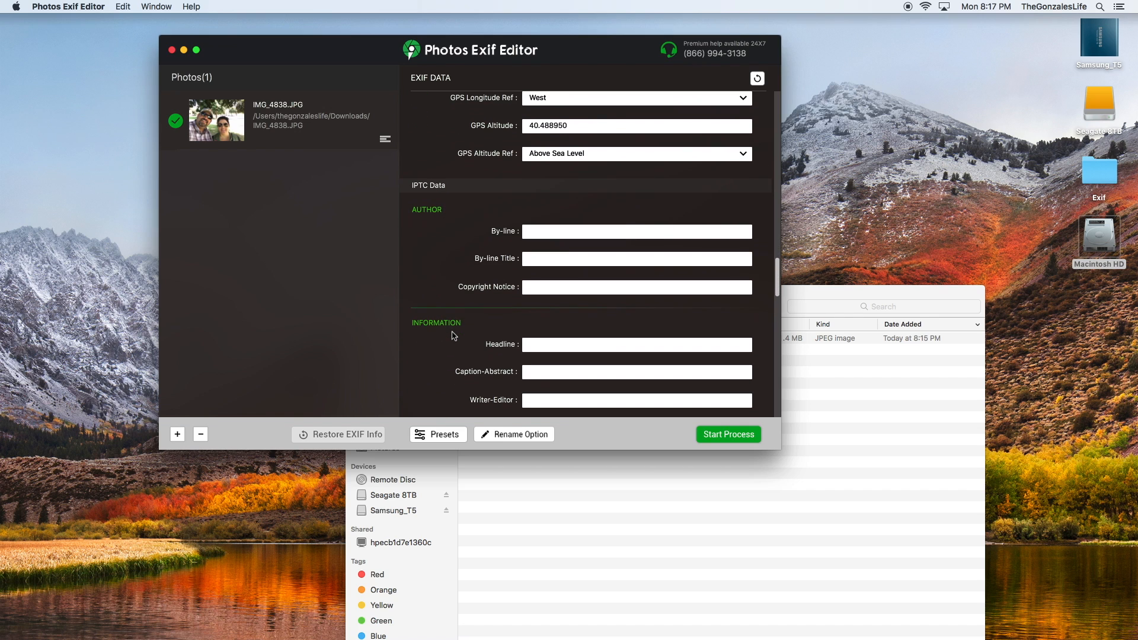
pyautogui.scroll(-3)
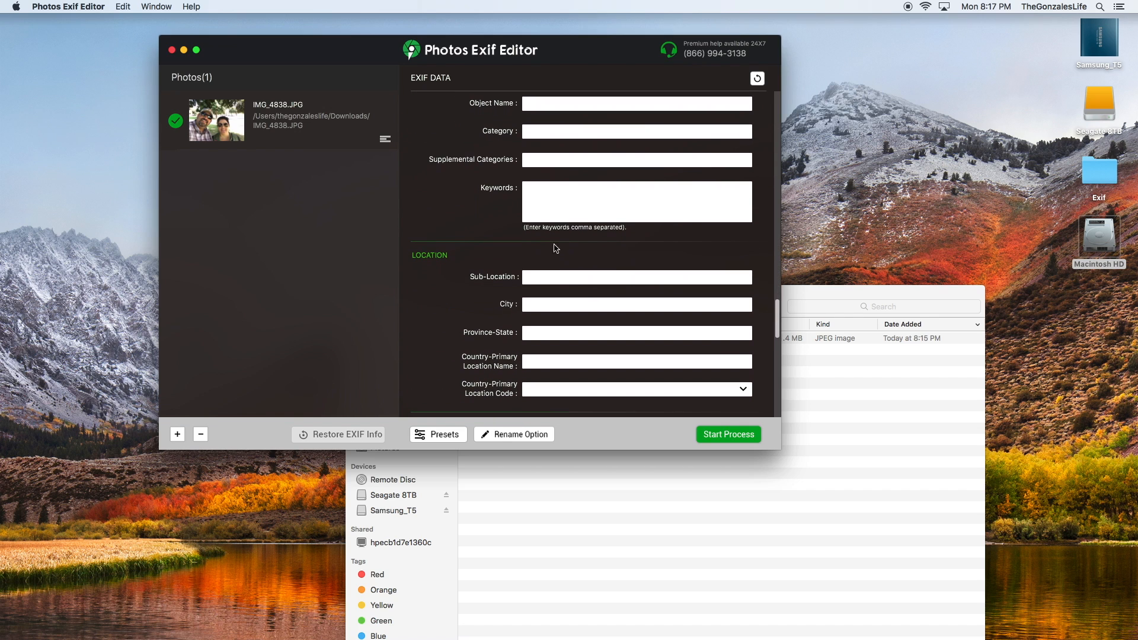
pyautogui.click(637, 201)
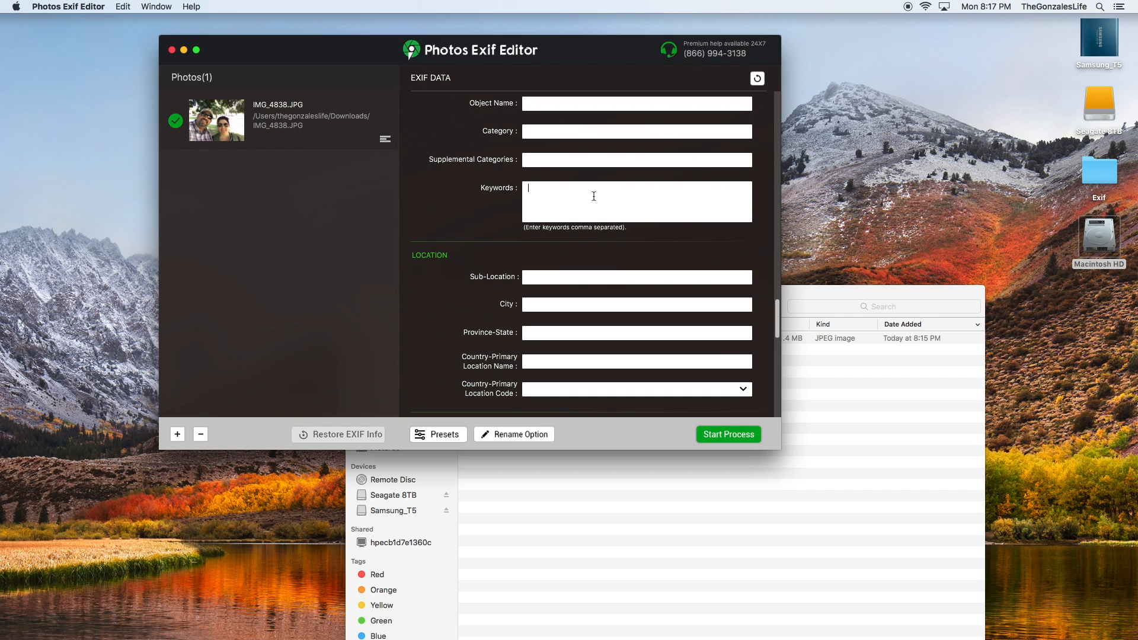
pyautogui.write('Anniversar')
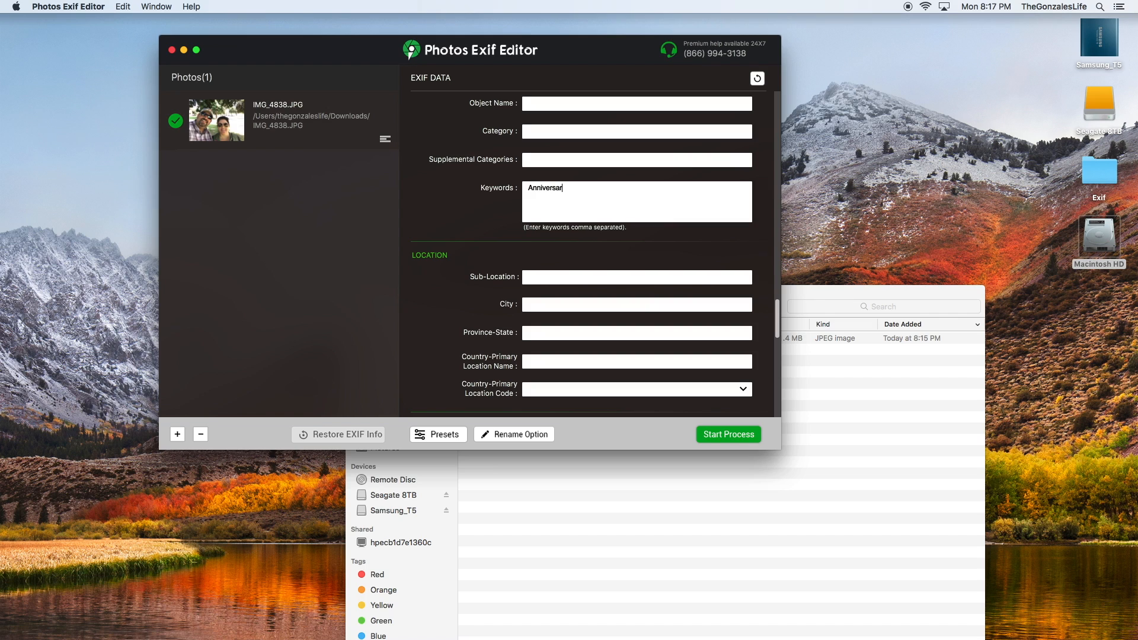
pyautogui.write('y,')
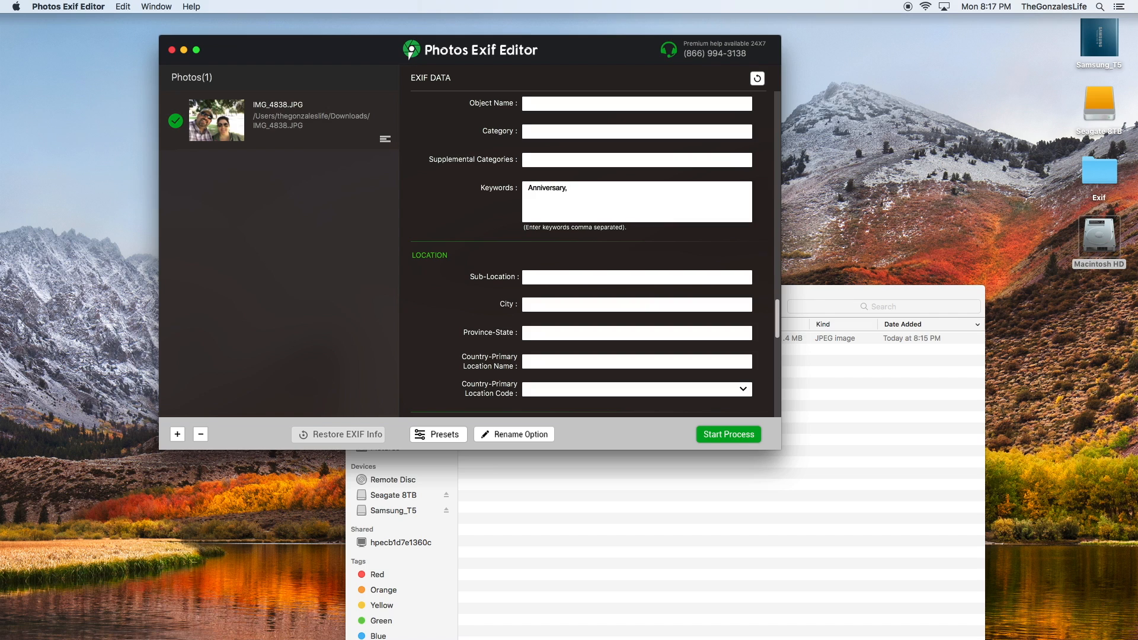
pyautogui.write('20th,')
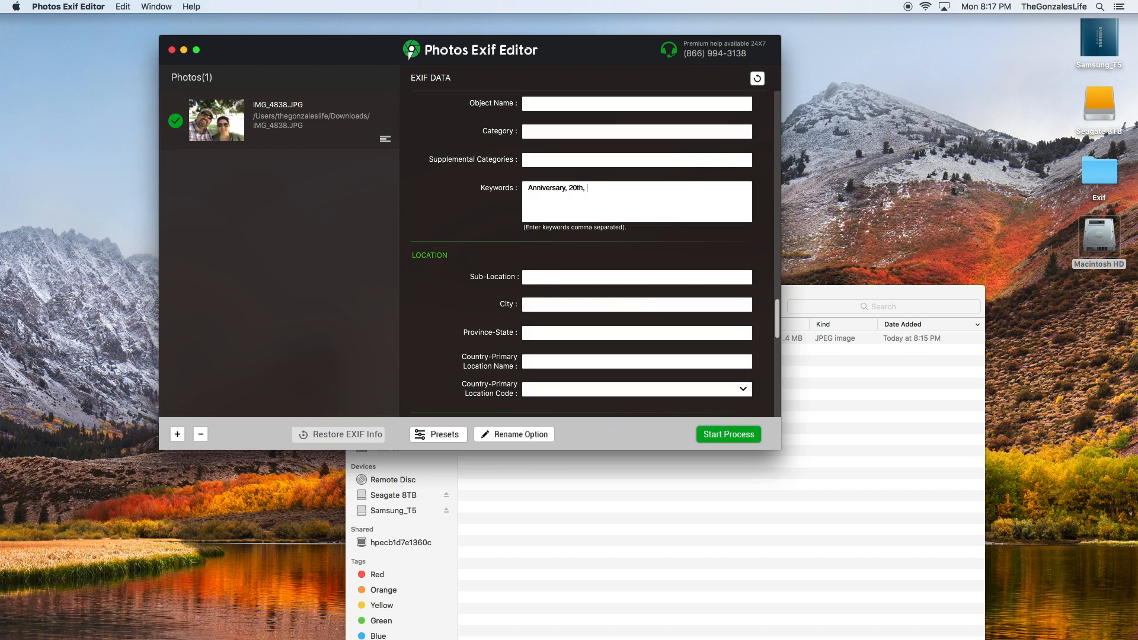
pyautogui.write('San Diego, Balboa Park')
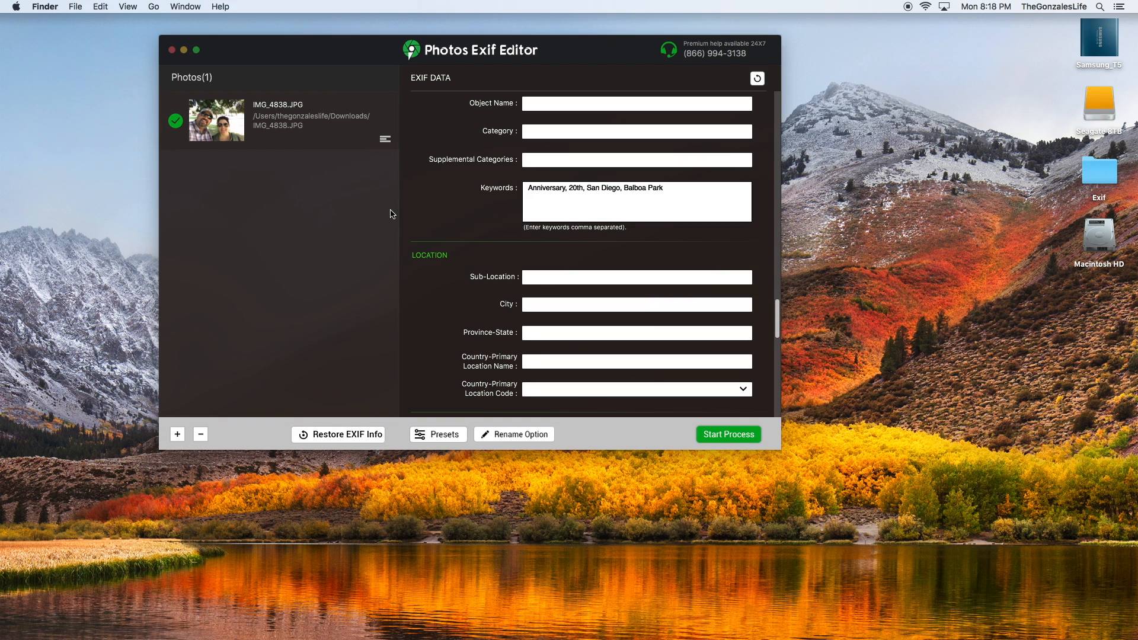
pyautogui.moveTo(549, 233)
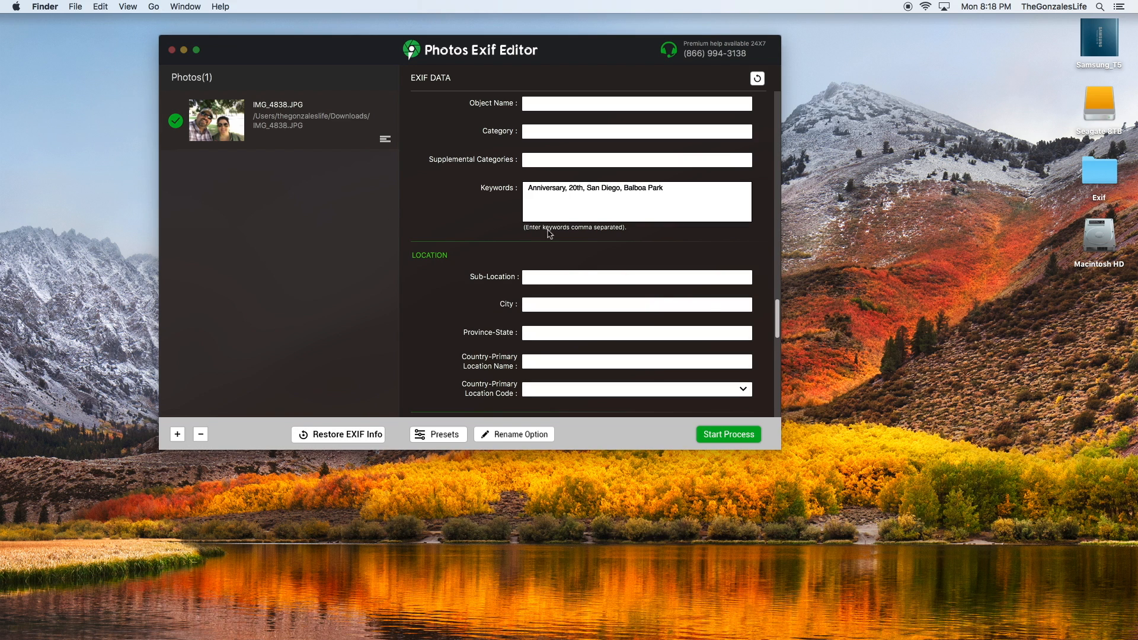
pyautogui.scroll(-3)
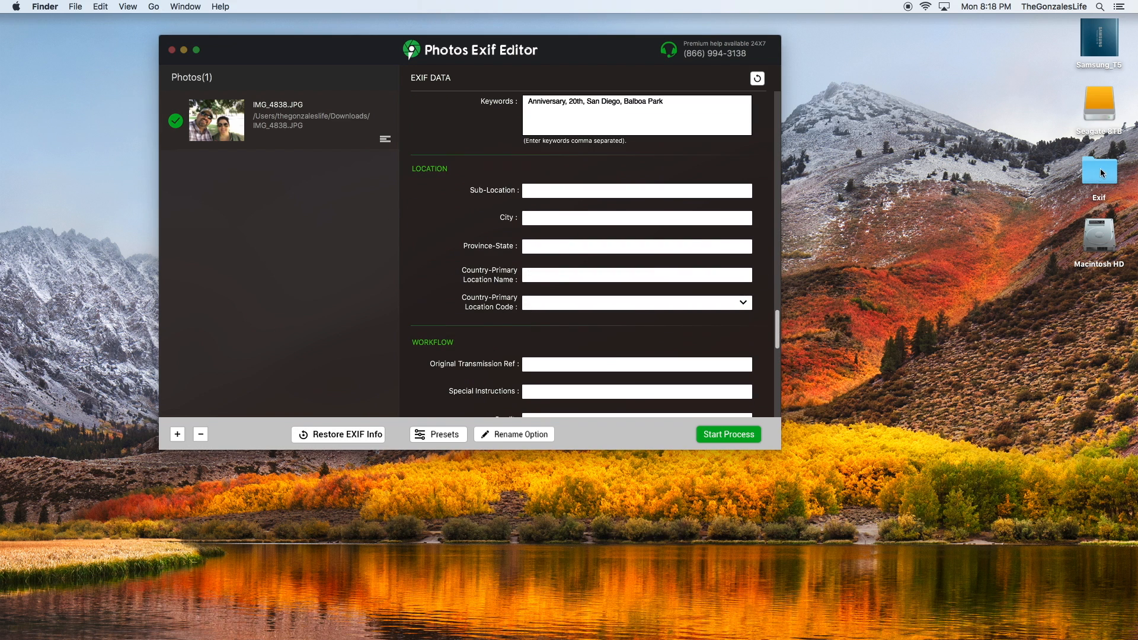
pyautogui.moveTo(911, 401)
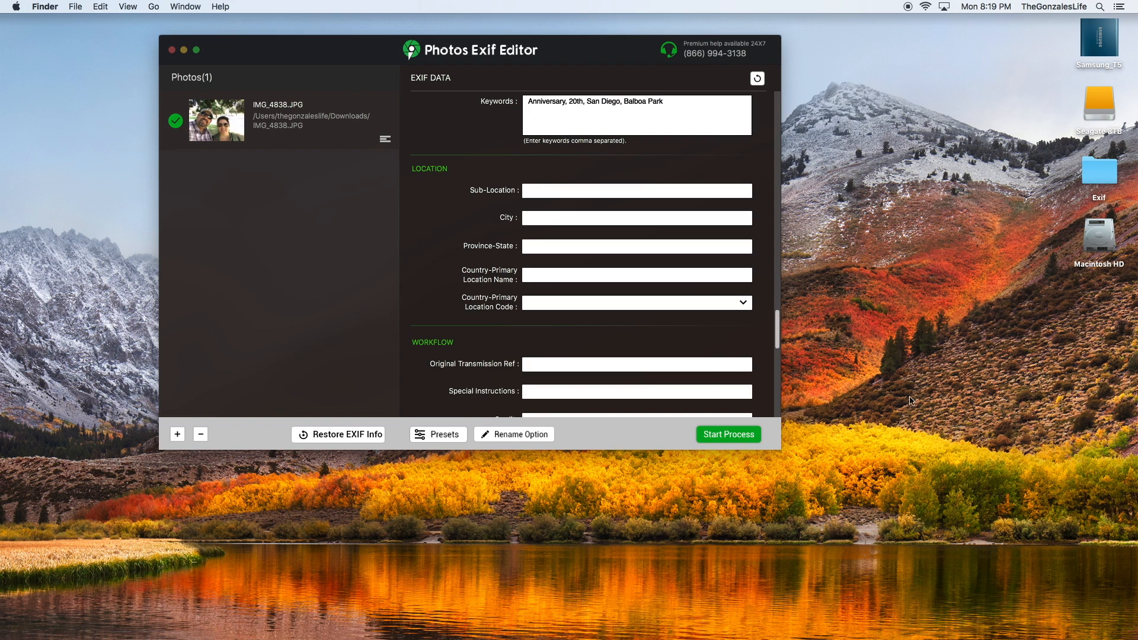
# - Process IMG_4838.JPG into the desktop Exif folder and dismiss the finished summary
pyautogui.click(727, 434)
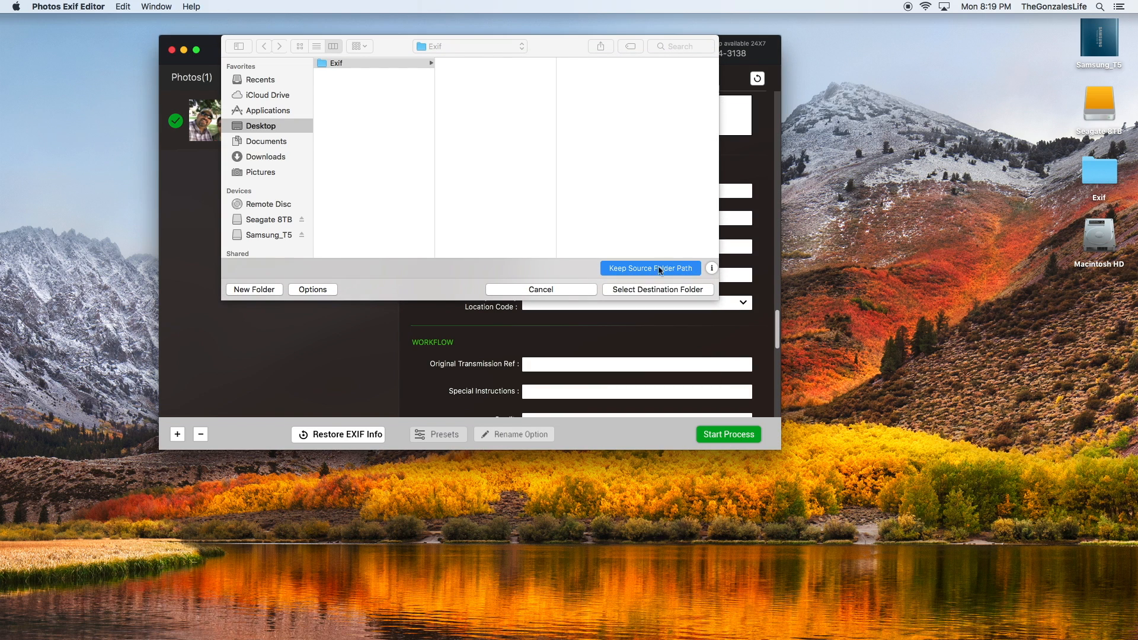
pyautogui.click(338, 64)
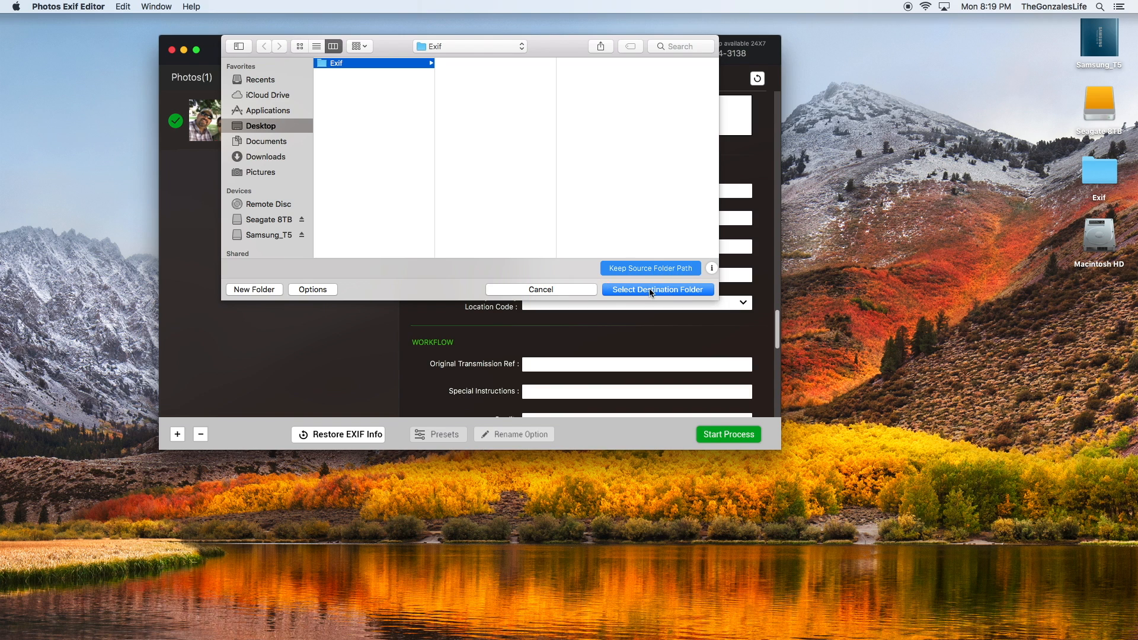
pyautogui.click(656, 289)
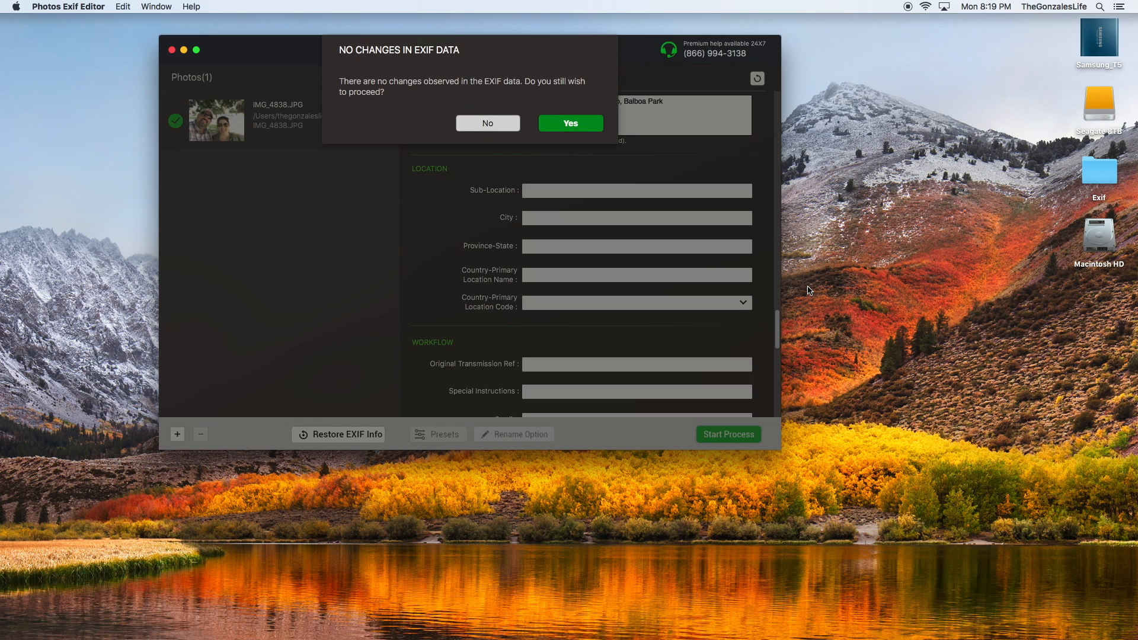
pyautogui.click(570, 123)
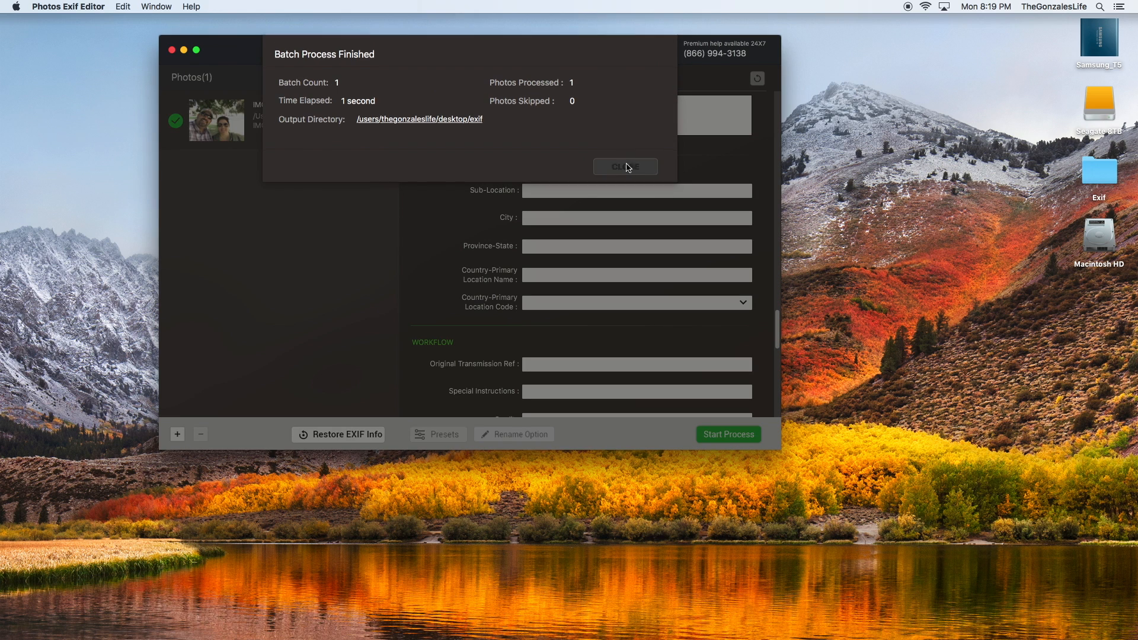
pyautogui.click(624, 166)
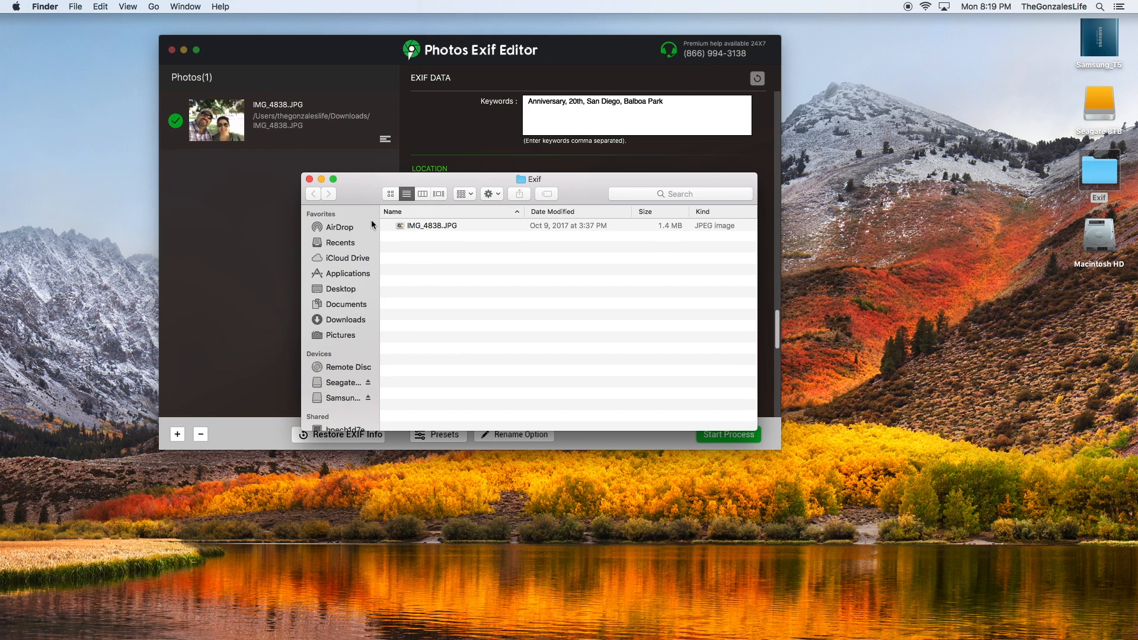
# - Open Get Info for IMG_4838.JPG in the Exif folder
pyautogui.click(433, 226)
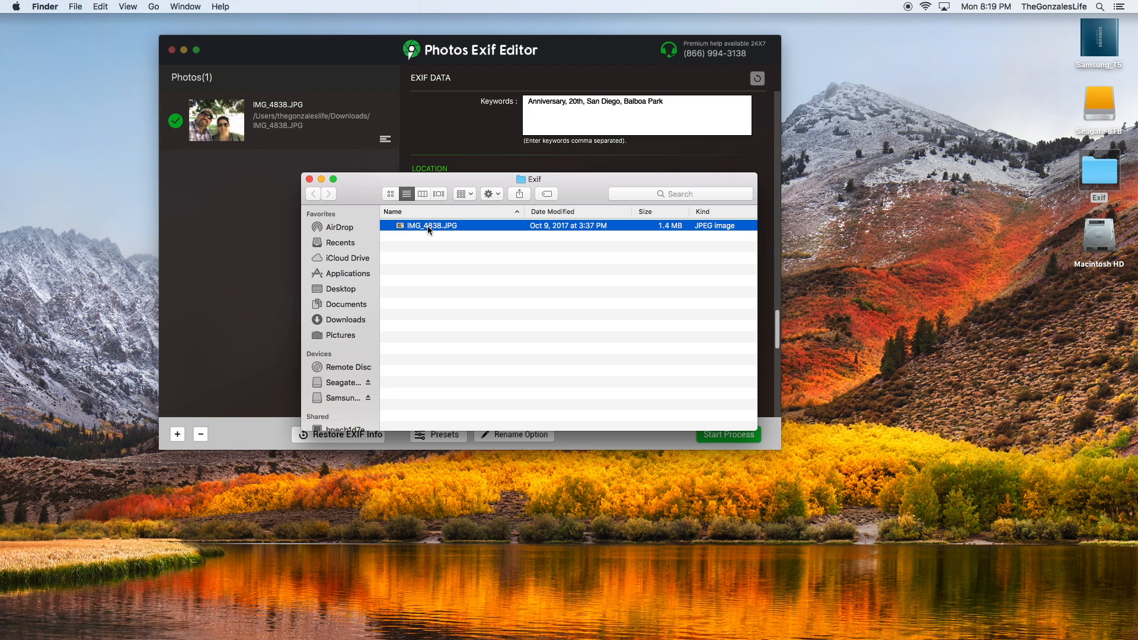
pyautogui.press('cmd+i')
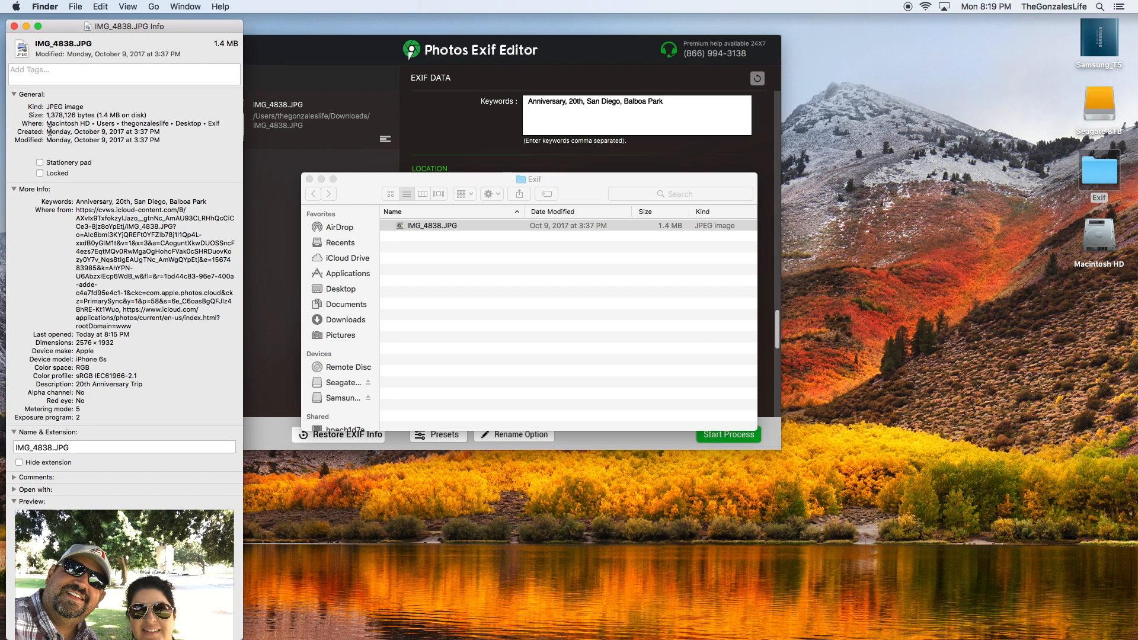